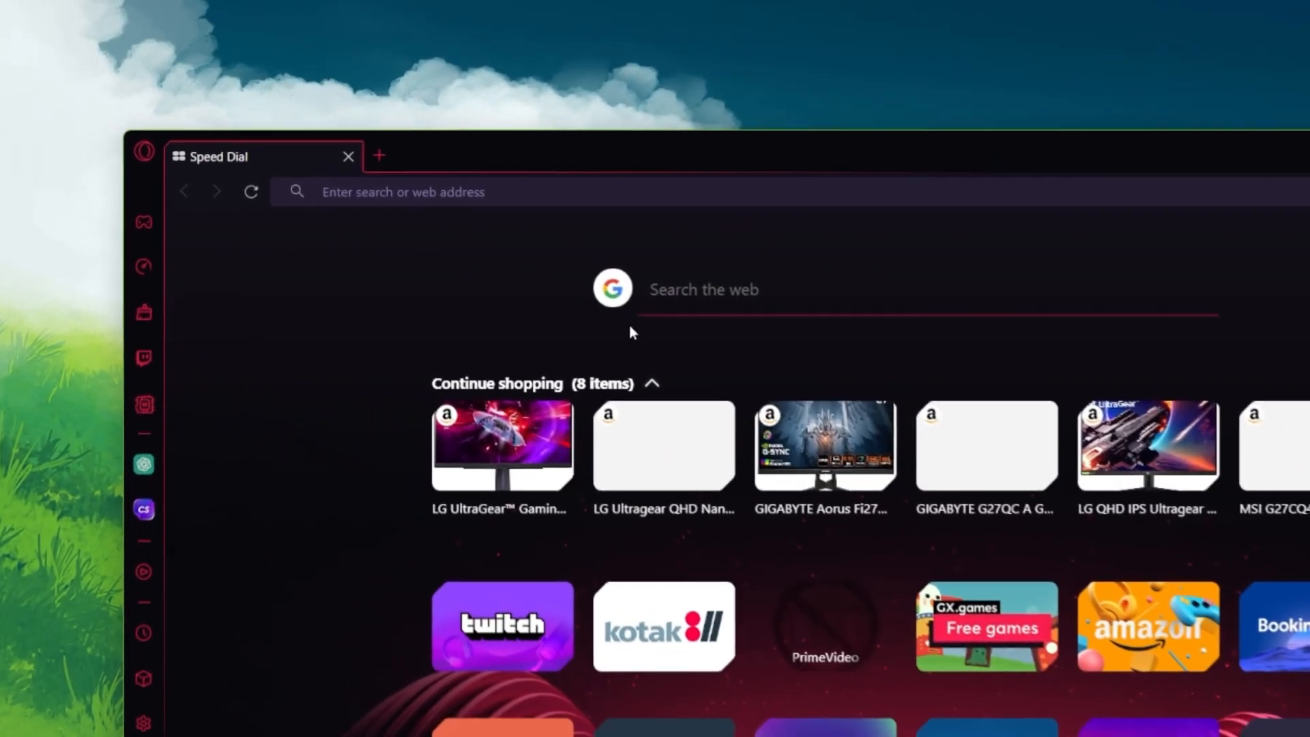
Step: Go to the EA Connected Accounts URL (myaccount.ea.com/cp-ui/connectaccounts) in Opera GX
{"action": "type", "text": "https://myaccount.ea.com/cp-ui/connectaccounts/index?gameId=ebisu&locale=en_US"}
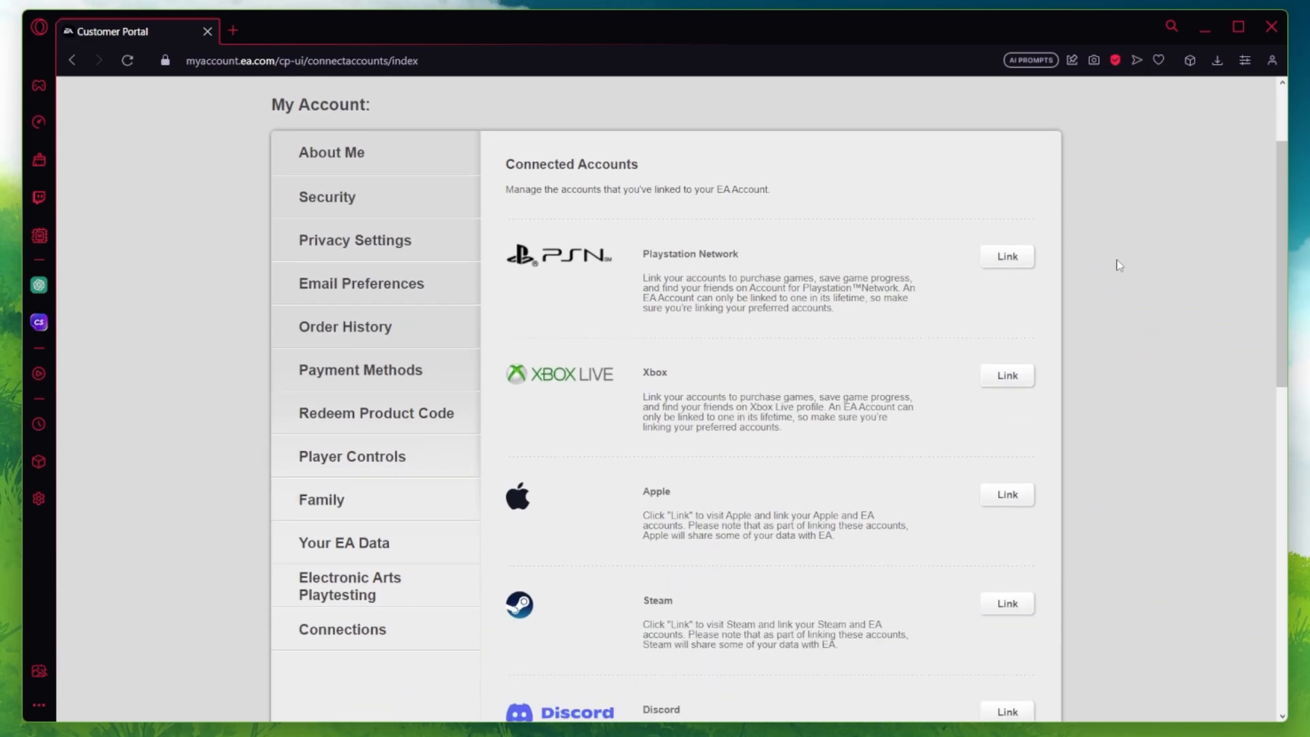
{"action": "mouse_move", "coordinate": [1179, 364]}
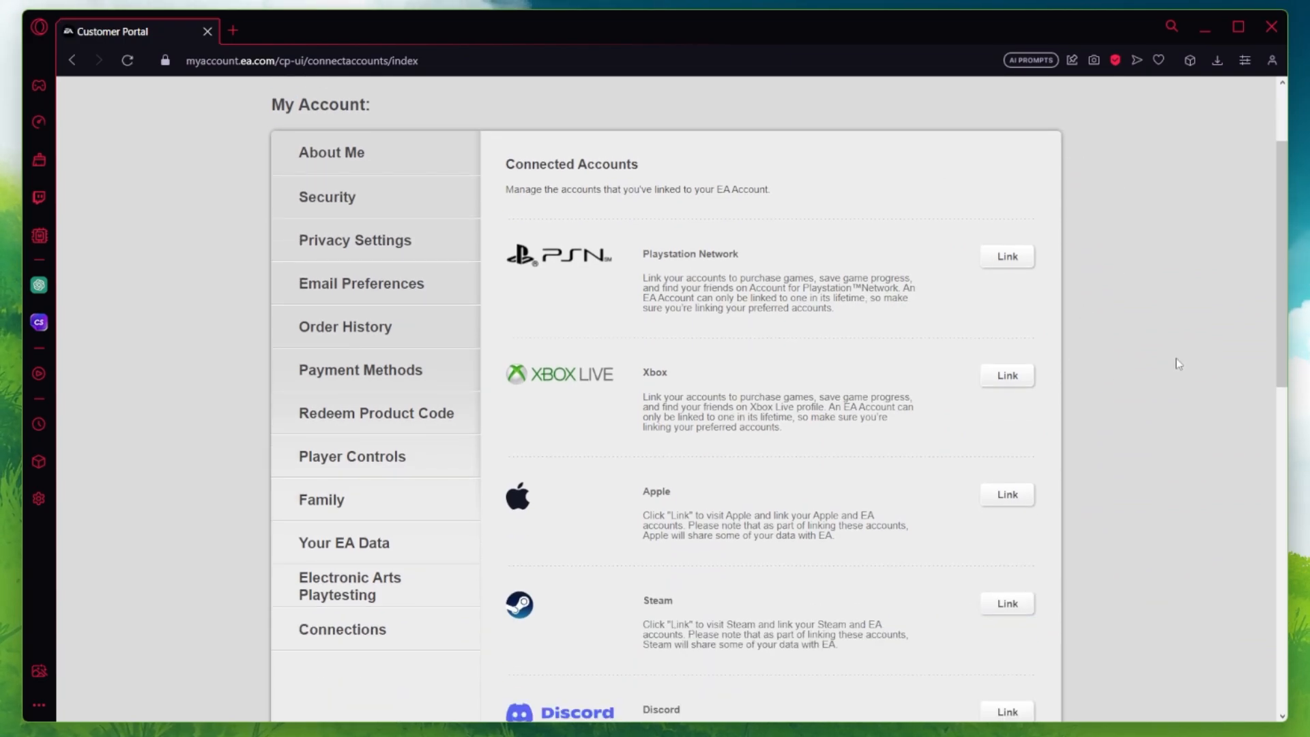
{"action": "mouse_move", "coordinate": [1167, 354]}
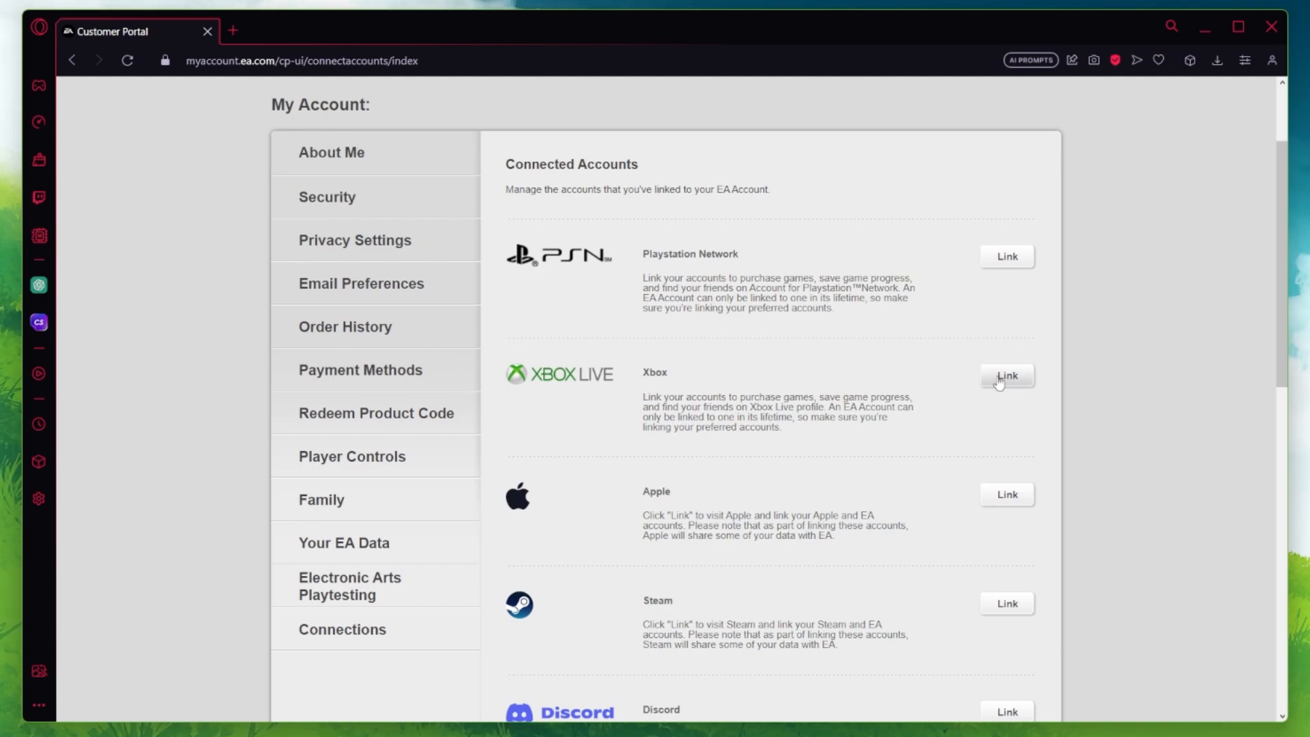
Step: Choose Link beside Xbox on the EA Connected Accounts page
{"action": "left_click", "coordinate": [1005, 375]}
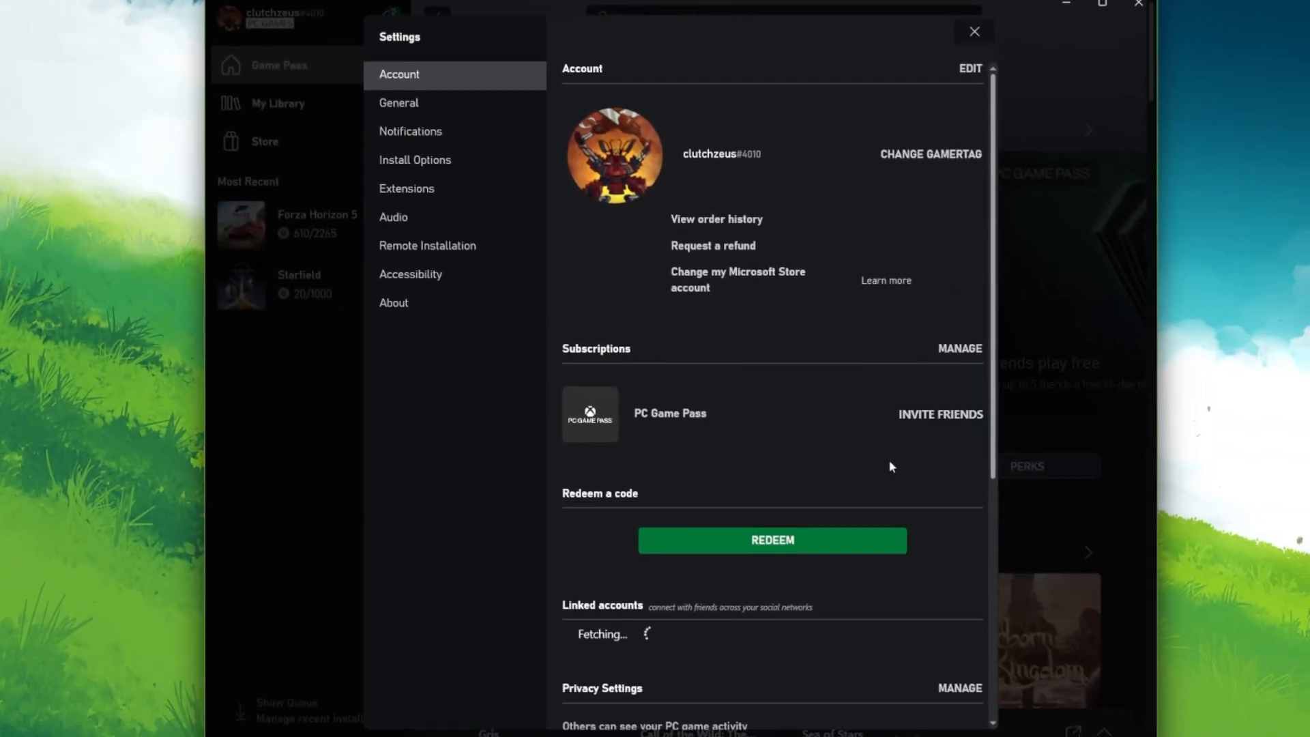
Step: Scroll to Linked accounts in Xbox settings and choose LINK beside Steam
{"action": "scroll", "scroll_direction": "down", "scroll_amount": 3}
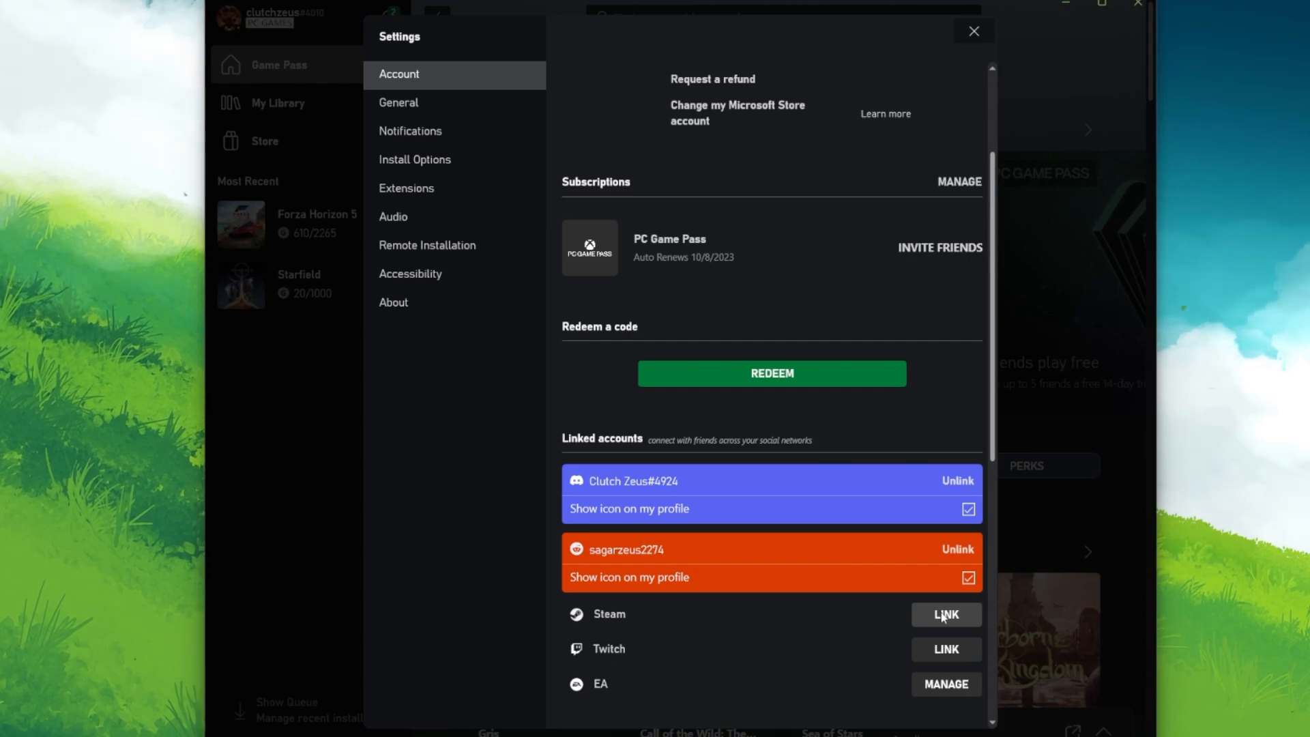
{"action": "left_click", "coordinate": [945, 615]}
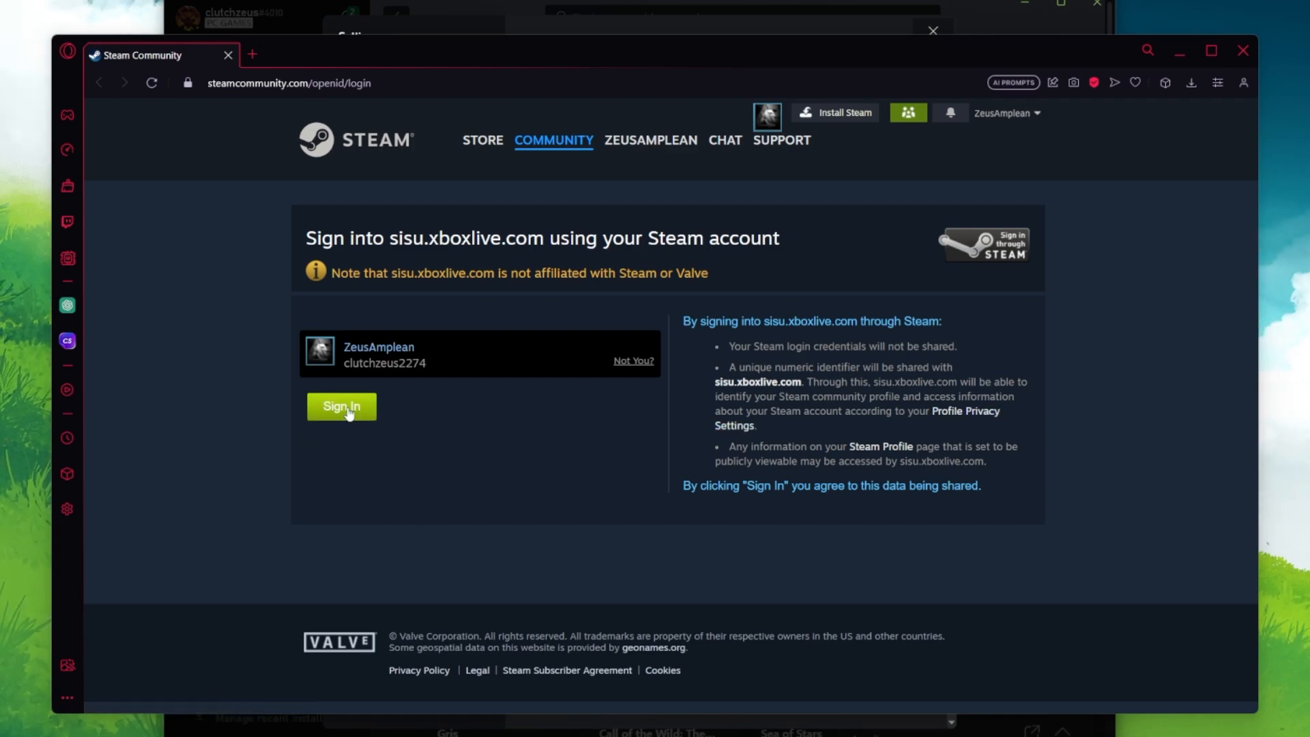
Step: Sign in on Steam to authorize Xbox, then close the Xbox settings and browser
{"action": "left_click", "coordinate": [341, 407]}
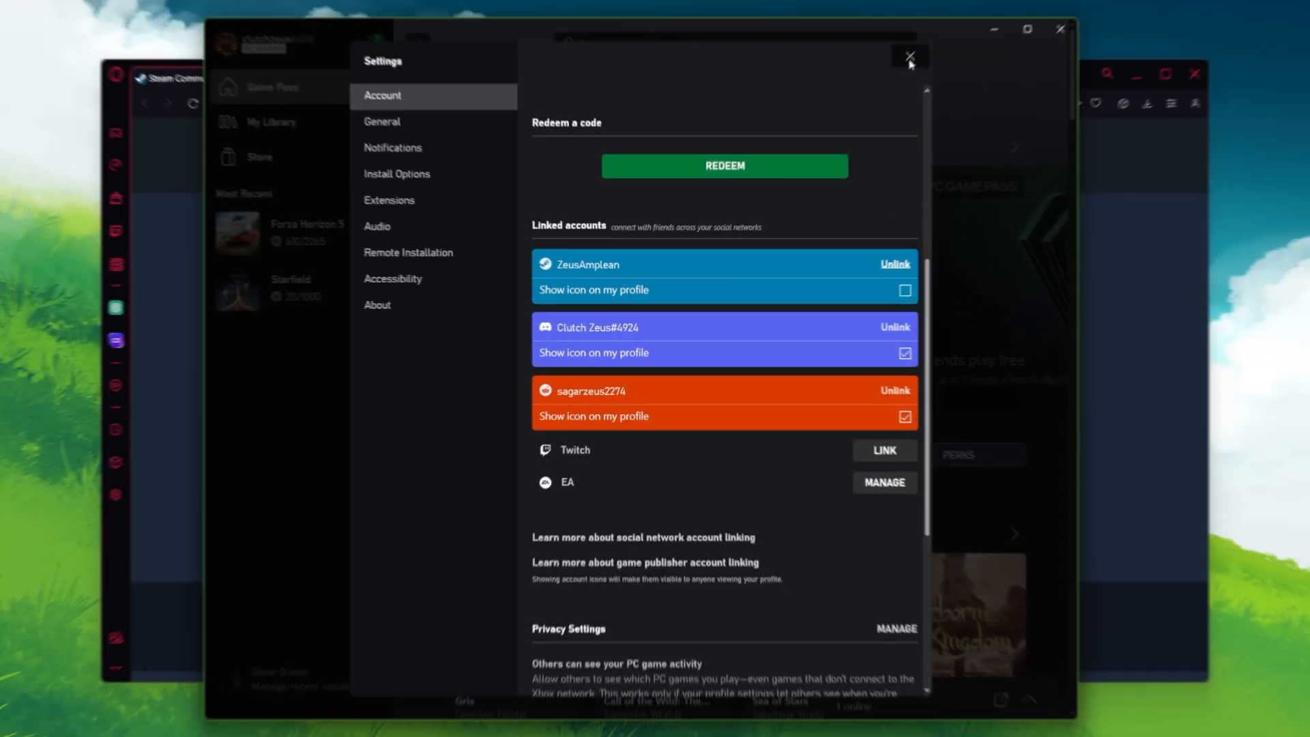
{"action": "left_click", "coordinate": [909, 57]}
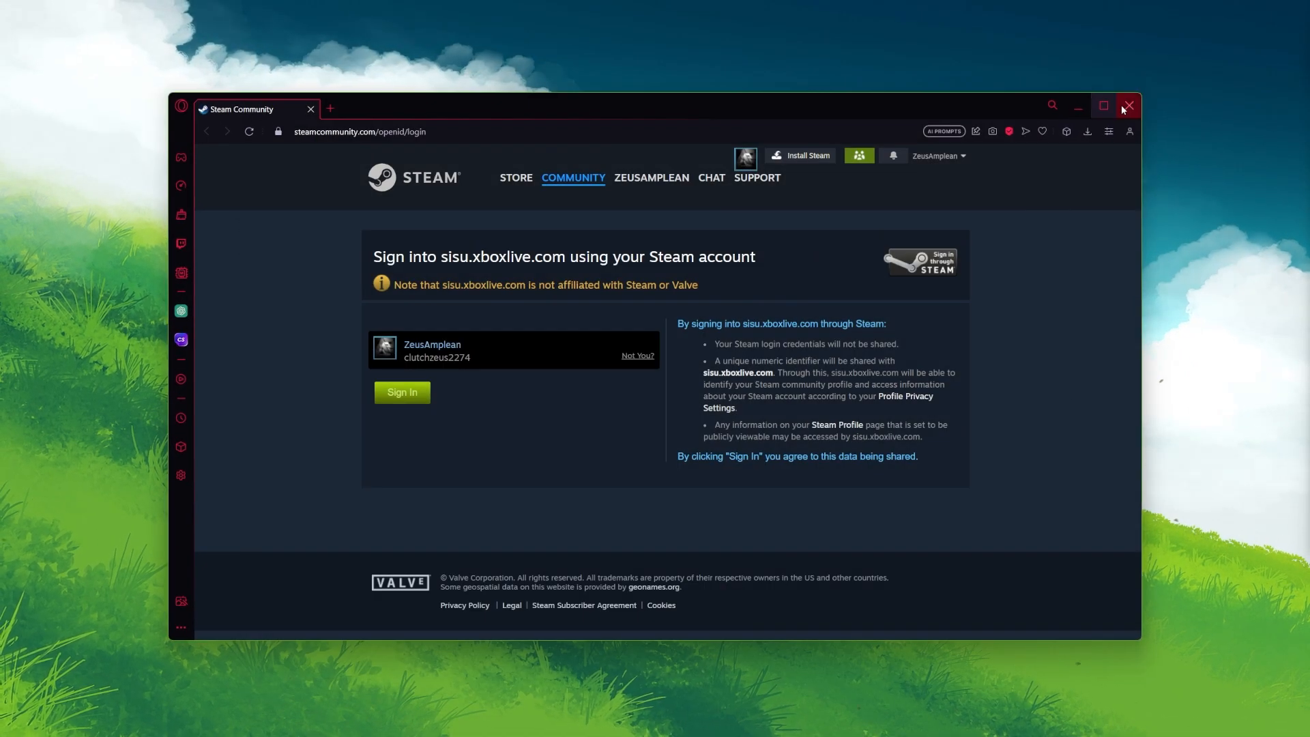
{"action": "left_click", "coordinate": [1128, 105]}
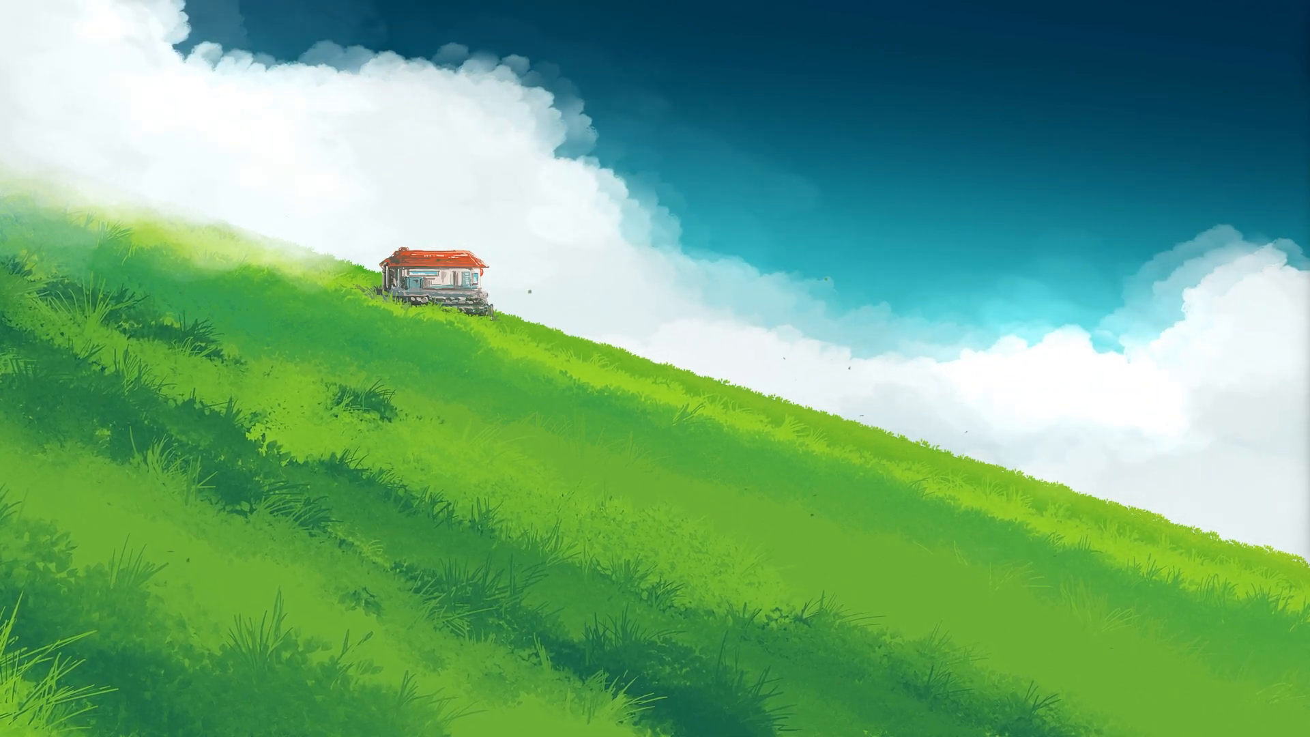